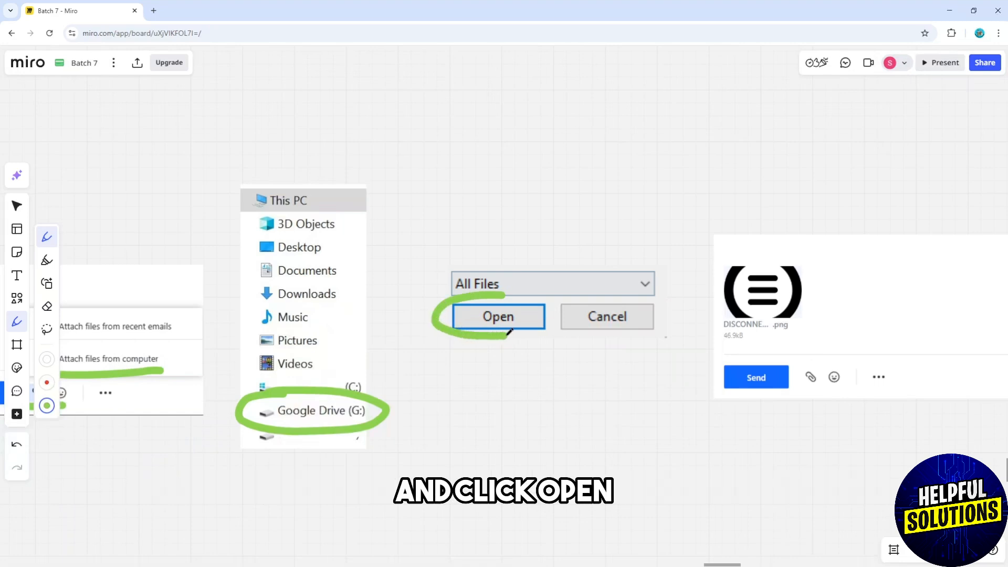
{"action": "left_click", "coordinate": [497, 316]}
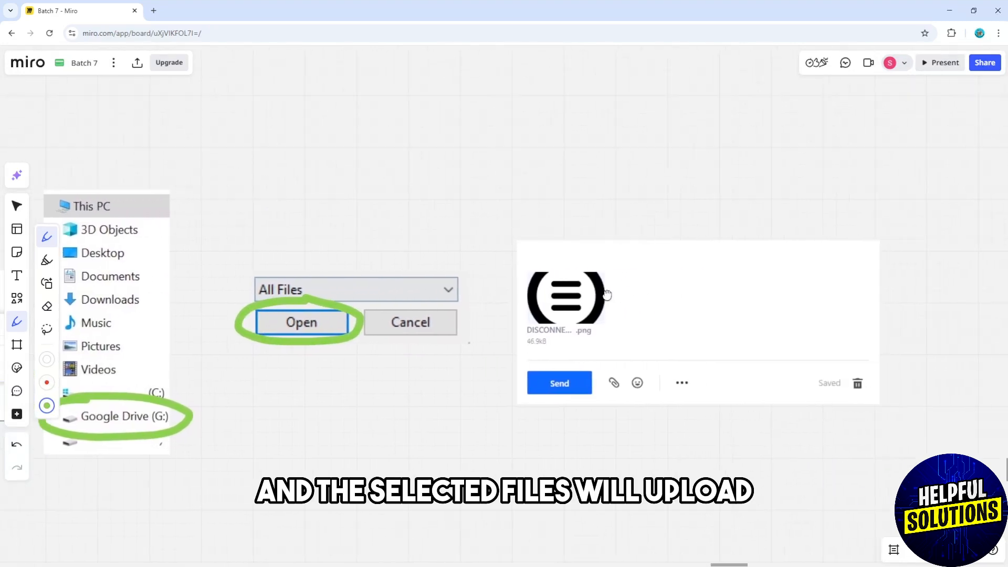